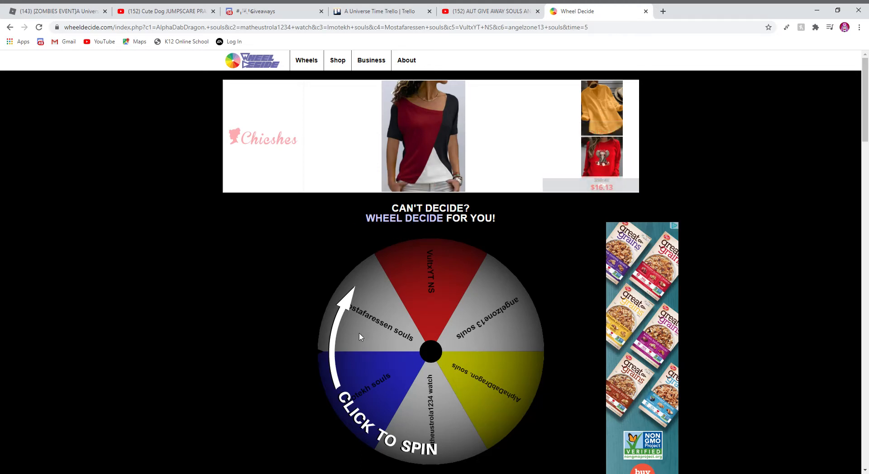
Spin the giveaway wheel ten times until the final spin lands on AlphaDabDragon. souls
scroll("down", 3)
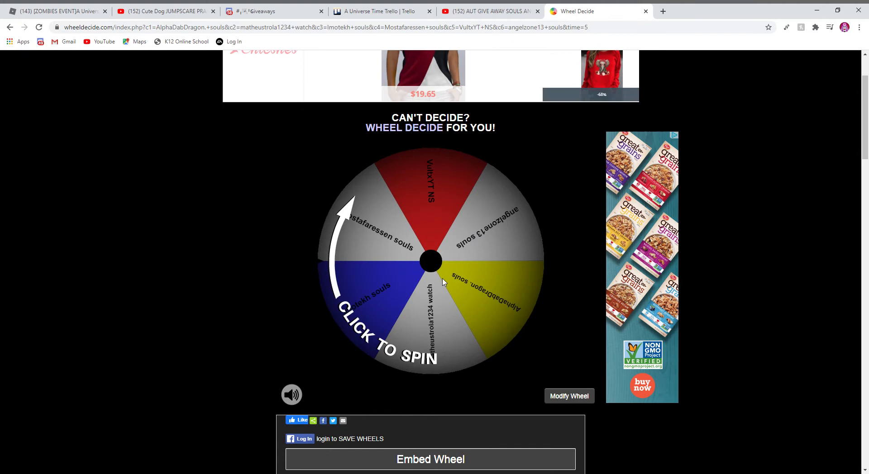
left_click(429, 261)
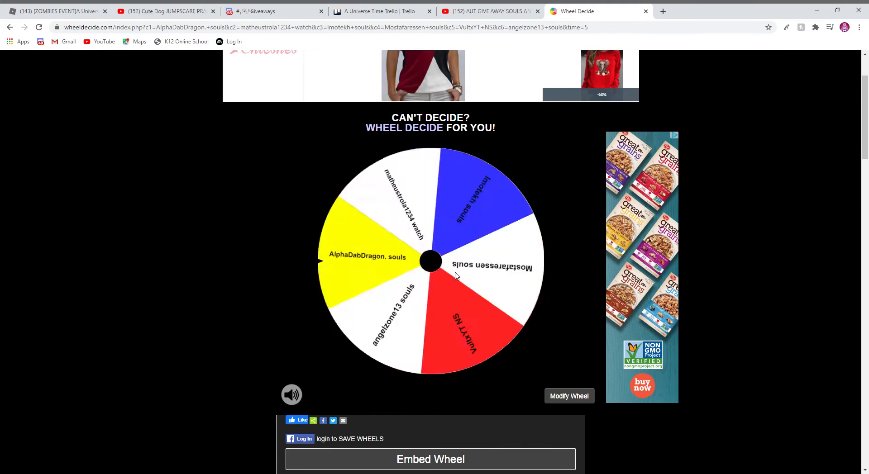
left_click(430, 261)
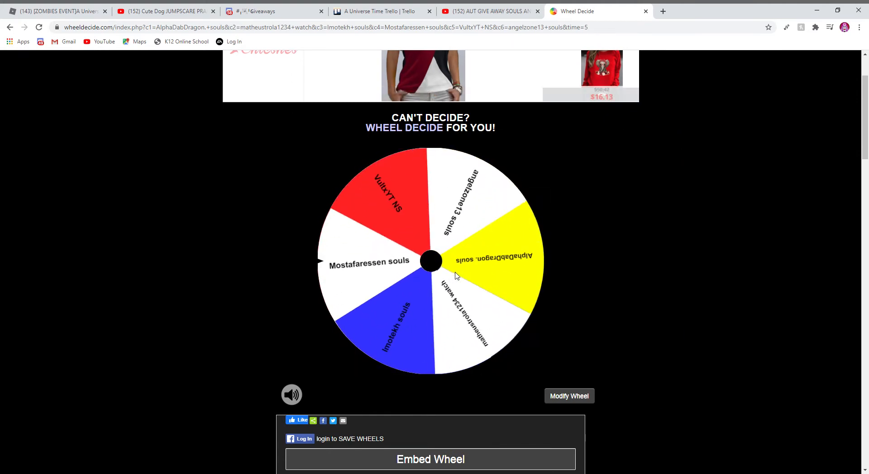
left_click(430, 260)
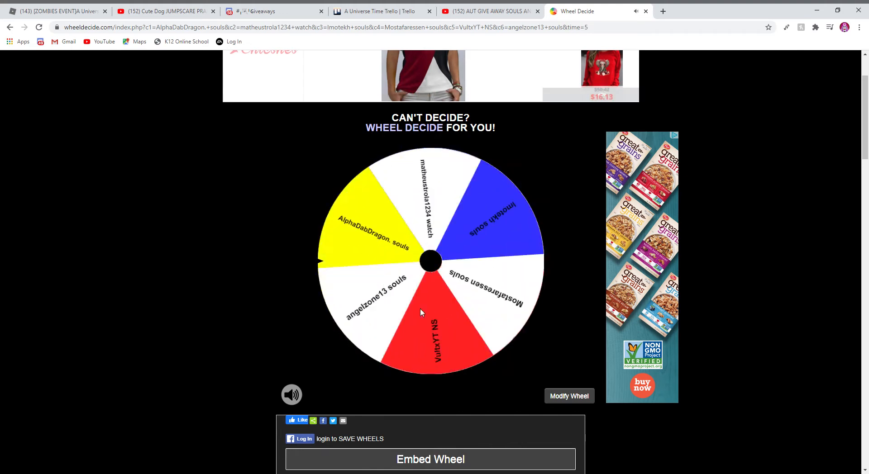
left_click(430, 260)
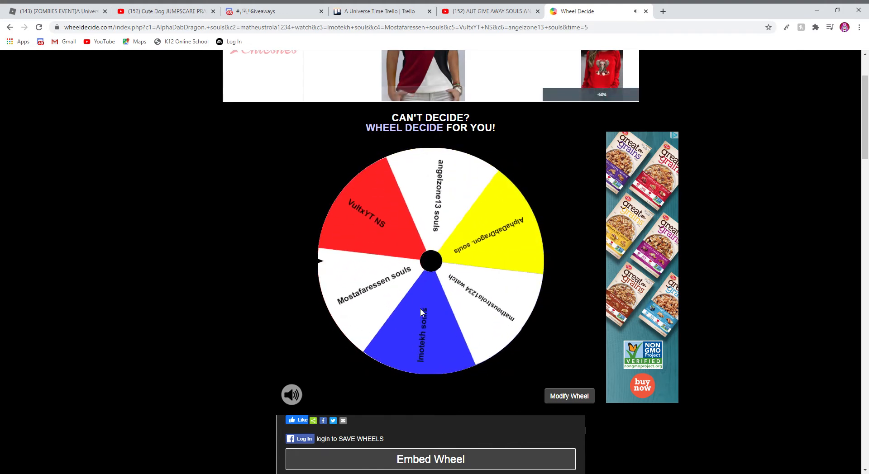
left_click(429, 260)
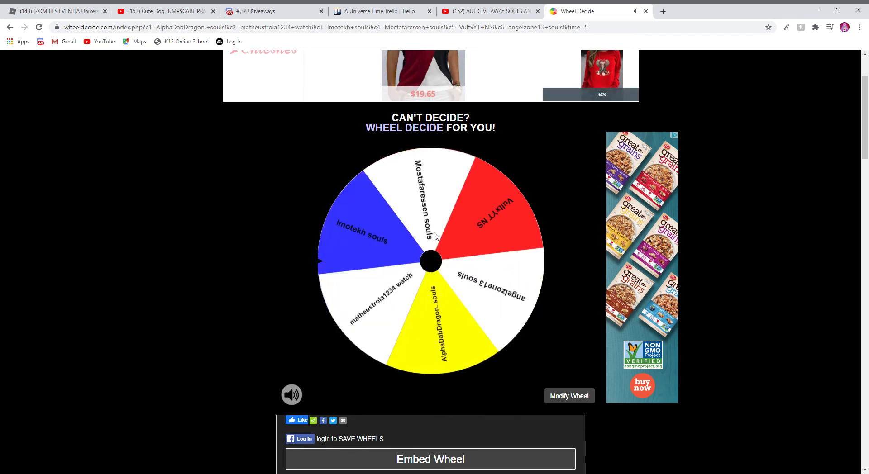
left_click(429, 260)
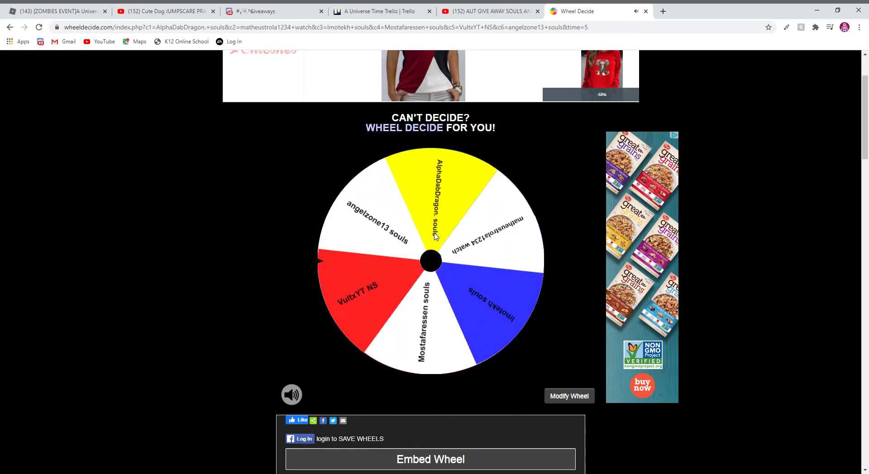
left_click(429, 260)
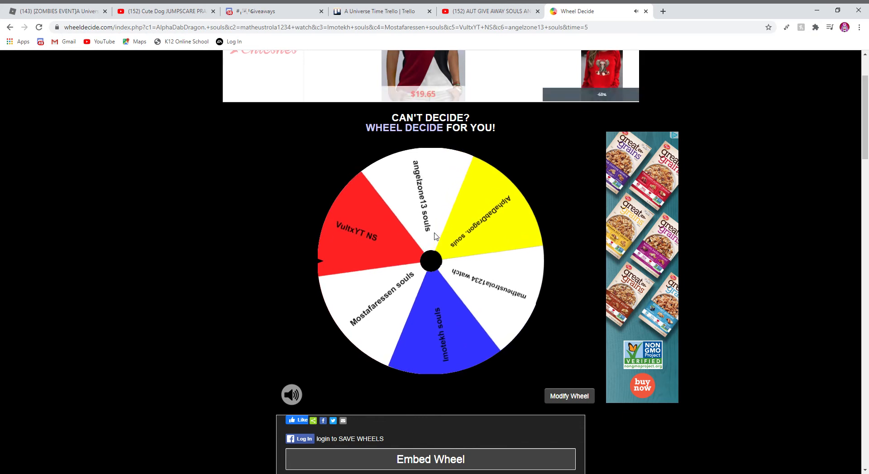
left_click(430, 260)
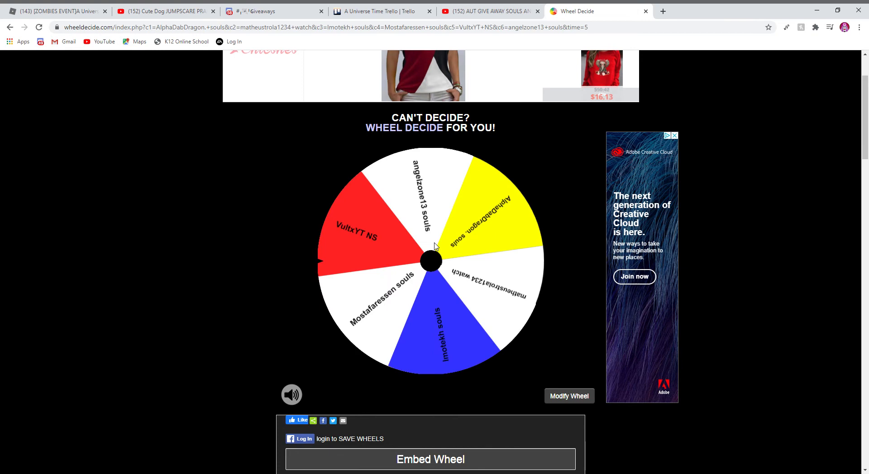
left_click(429, 262)
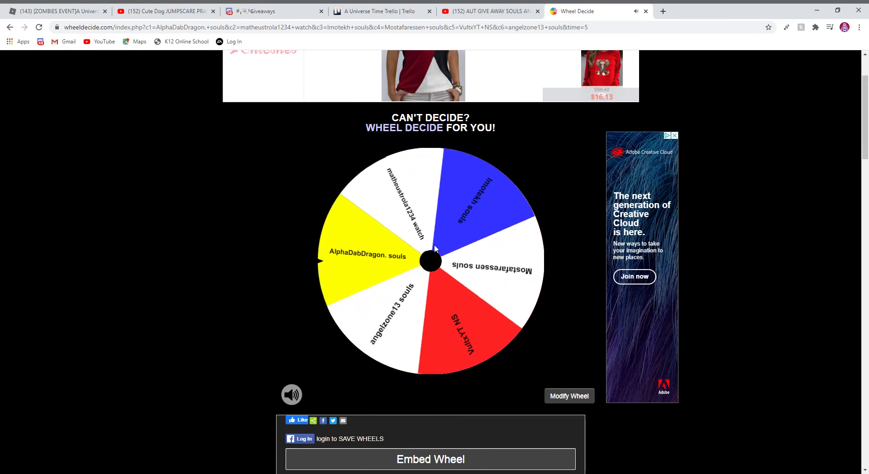
left_click(429, 262)
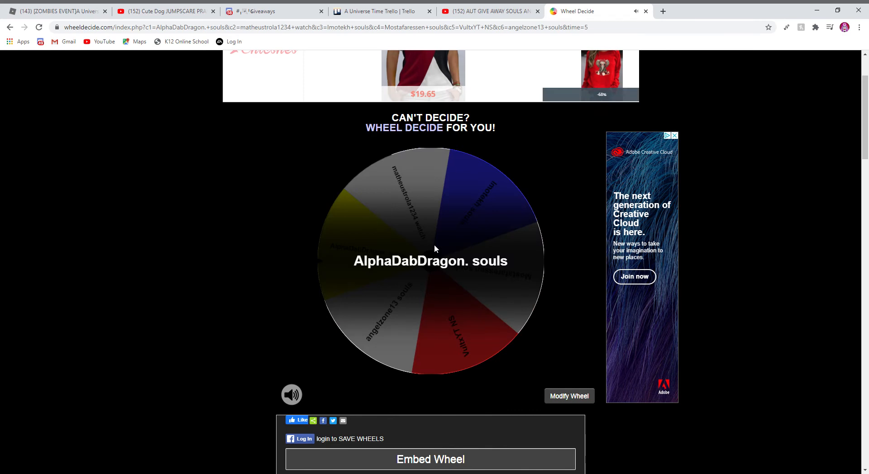
mouse_move(511, 300)
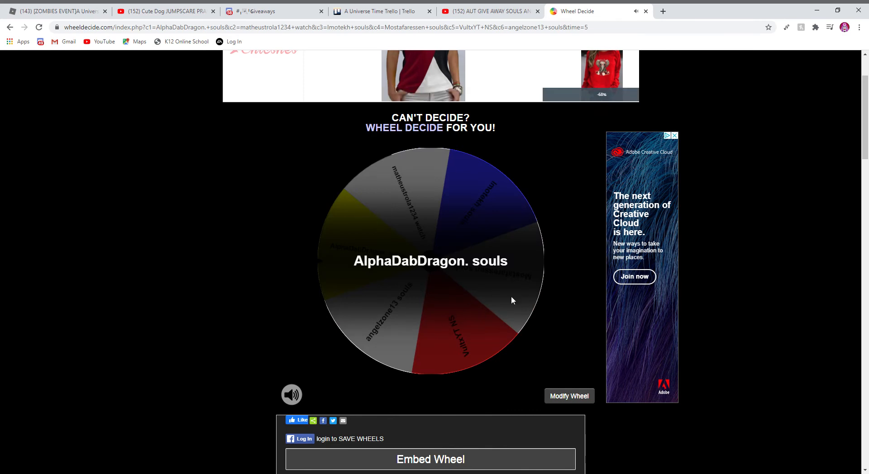
scroll("down", 3)
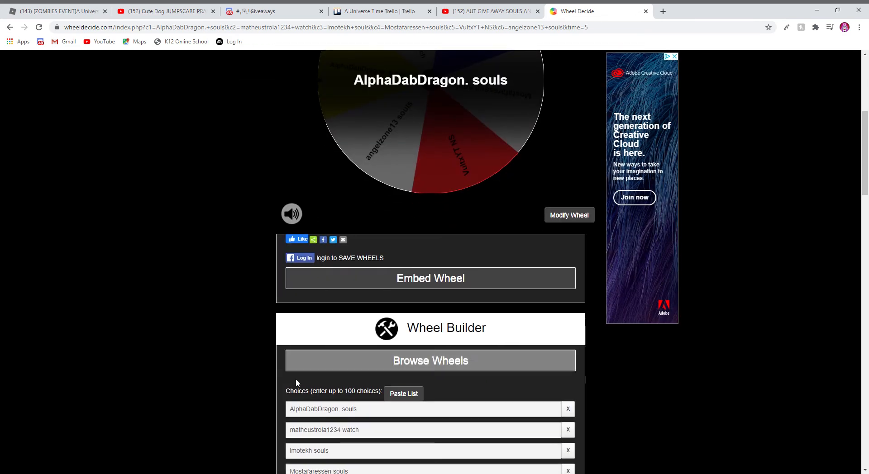
scroll("down", 3)
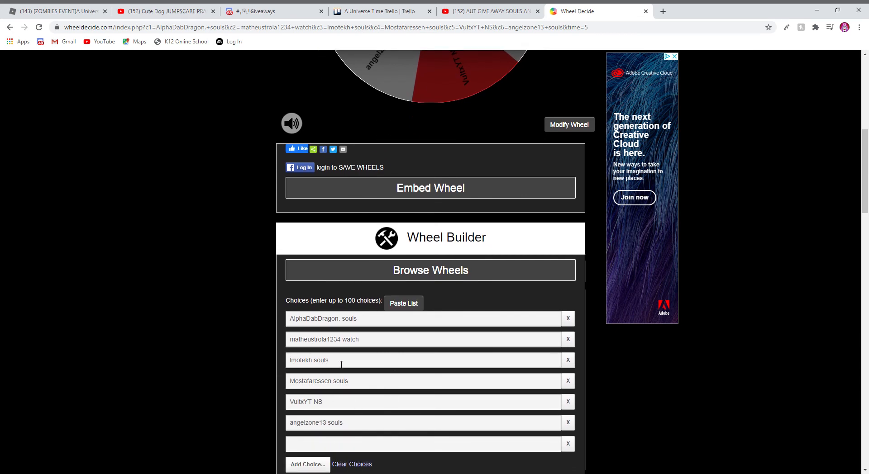
double_click(301, 360)
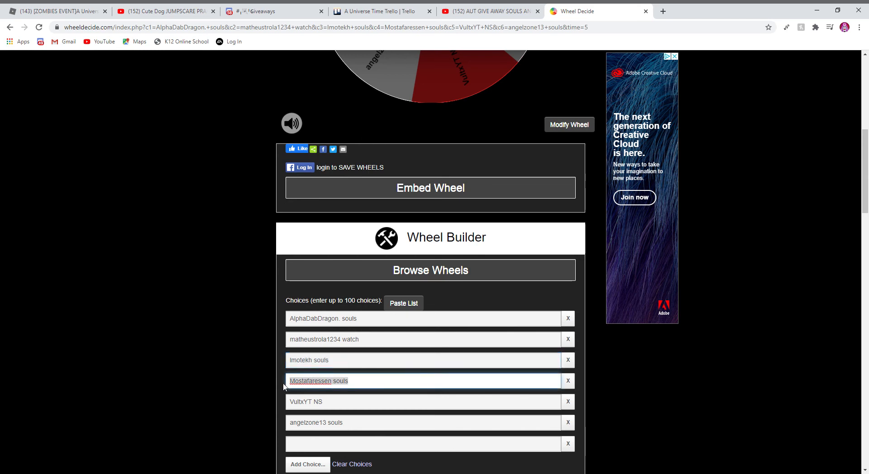
left_click(426, 402)
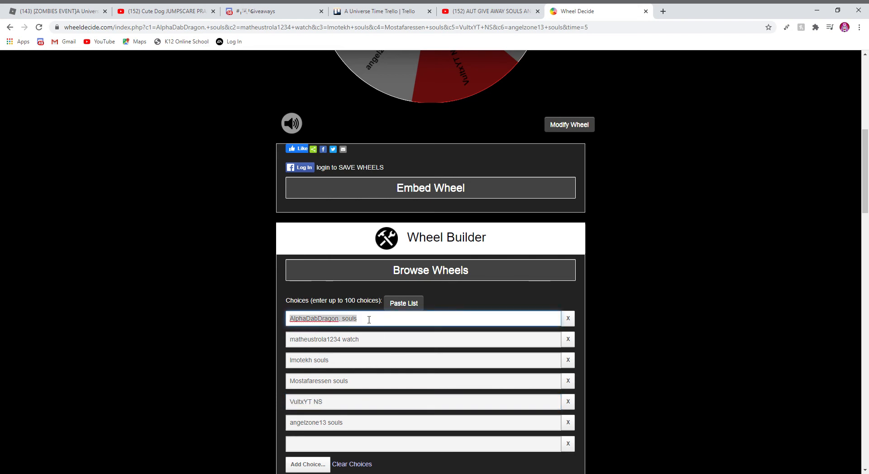
left_click(369, 318)
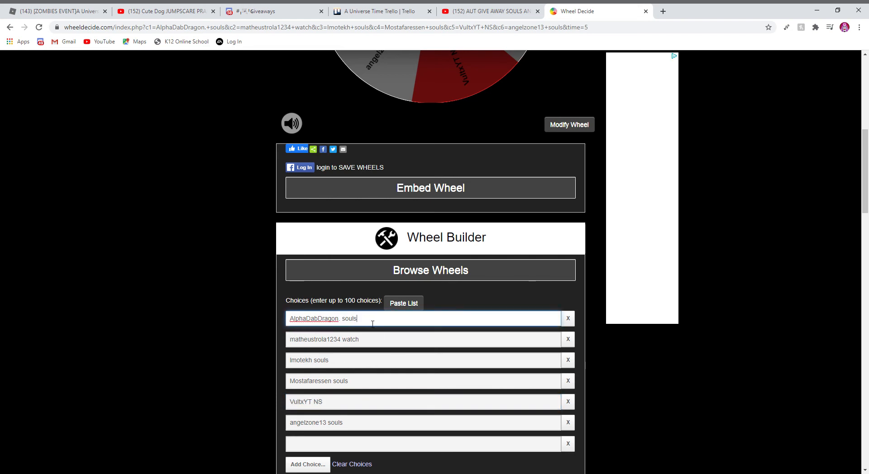